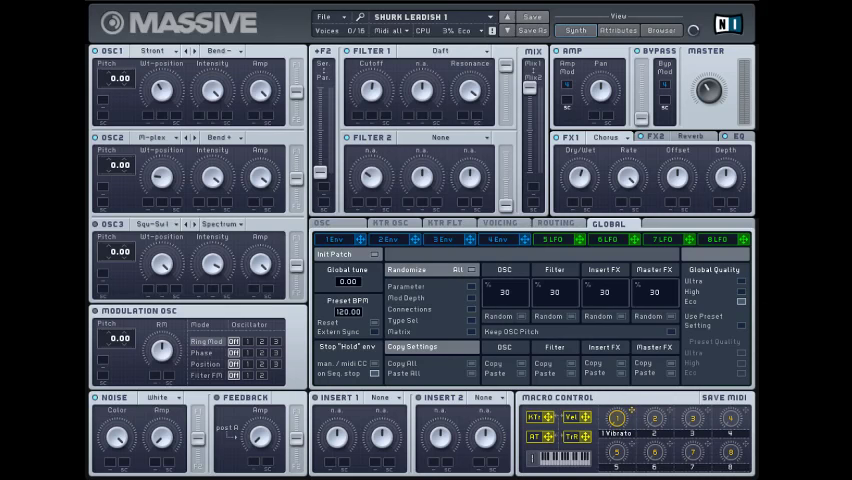
Step: Open the Filter 1 type list, currently set to Daft
left_click(220, 51)
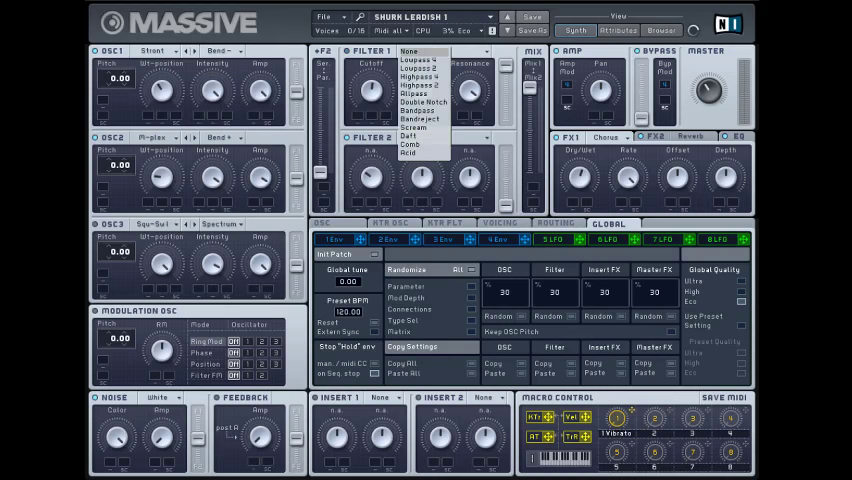
Step: Close the filter list leaving Daft selected, and view the unison voicing settings
left_click(409, 135)
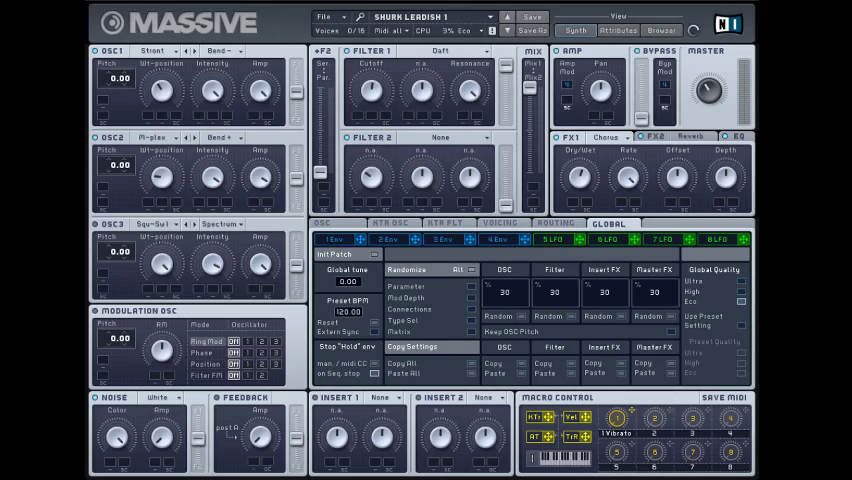
mouse_move(474, 93)
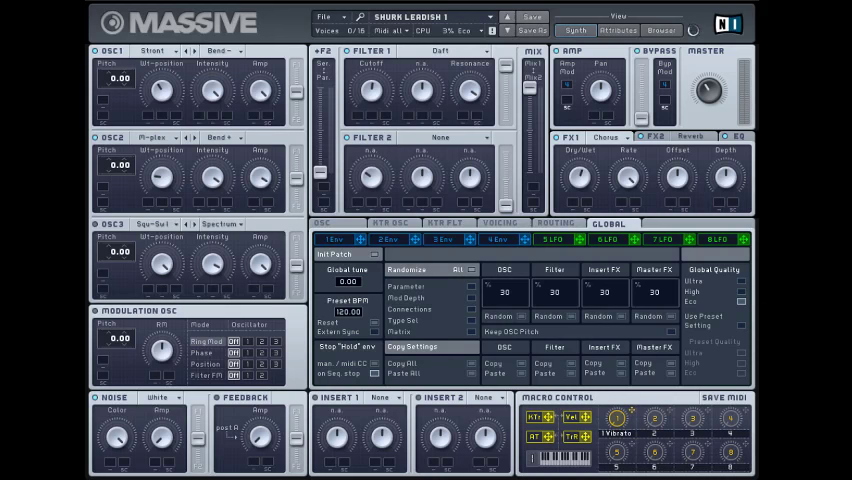
left_click(498, 223)
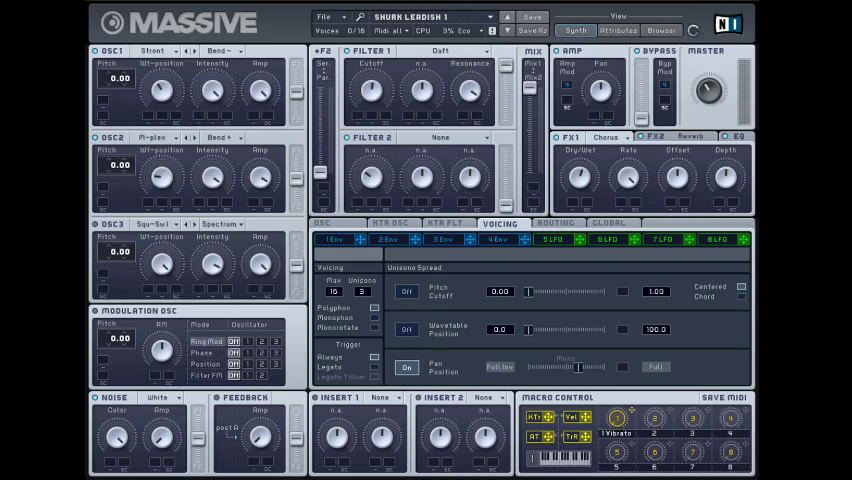
Step: Show the fourth envelope's shape and timing settings
left_click(322, 223)
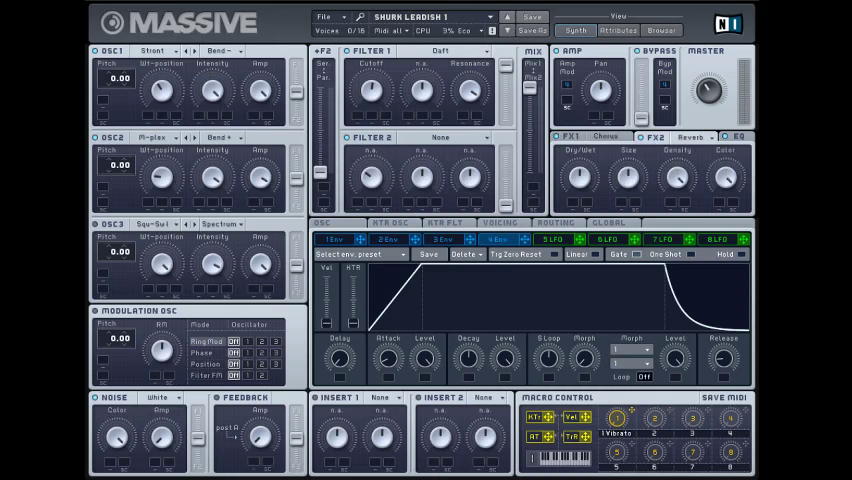
Step: Display the EQ effect's low shelf, boost, frequency and high shelf parameters
left_click(742, 136)
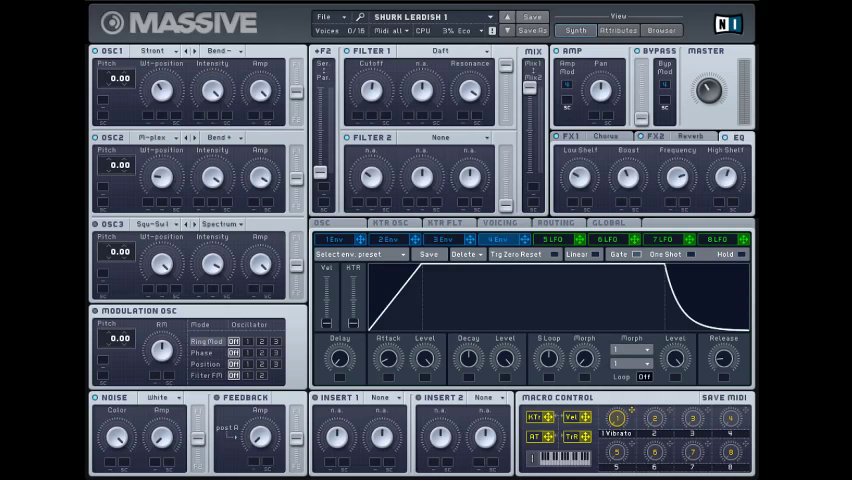